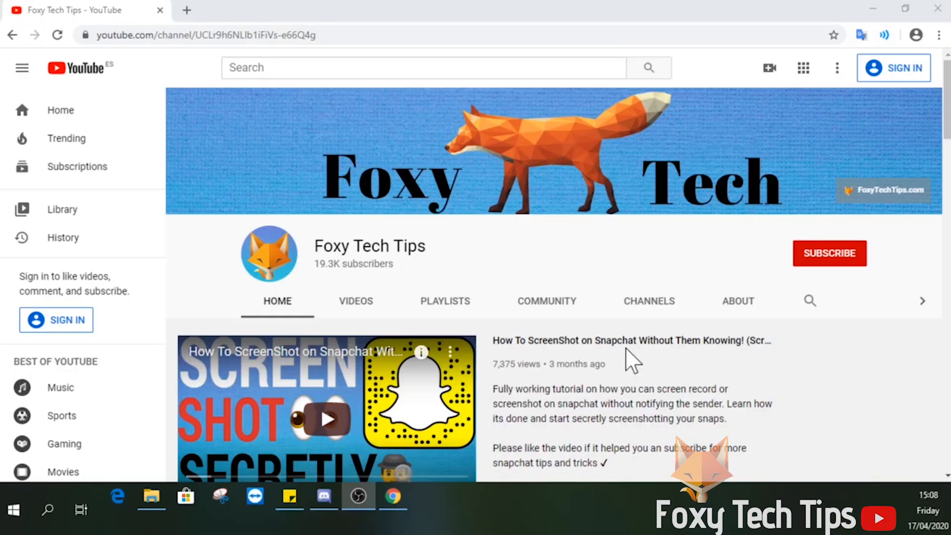
{"action": "mouse_move", "coordinate": [685, 276]}
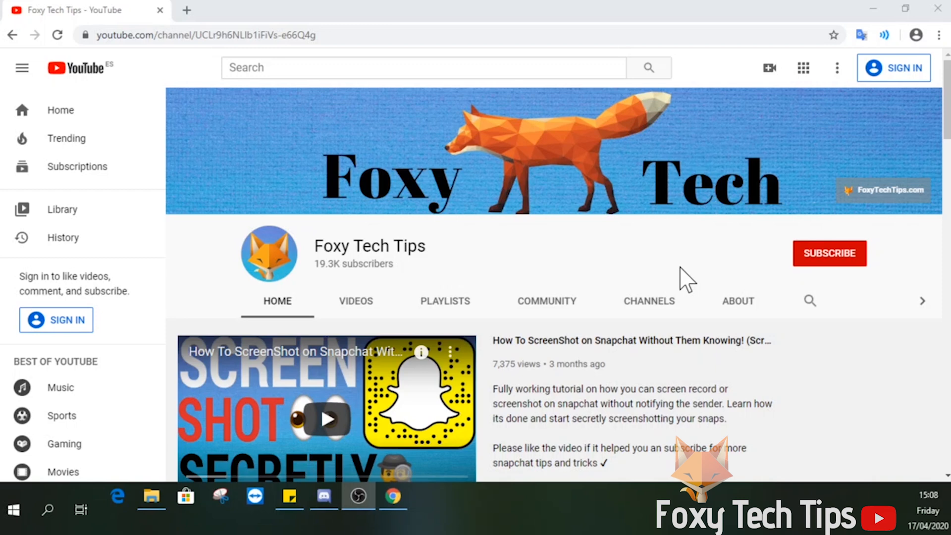
{"action": "mouse_move", "coordinate": [918, 155]}
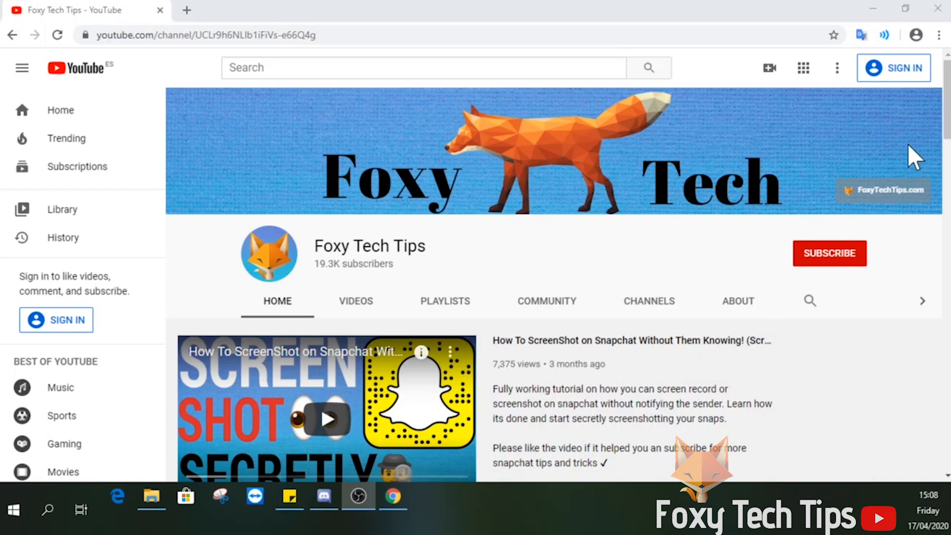
Send "This is A Spoiler" with the word Spoiler hidden behind a spoiler tag
{"action": "left_click", "coordinate": [324, 498]}
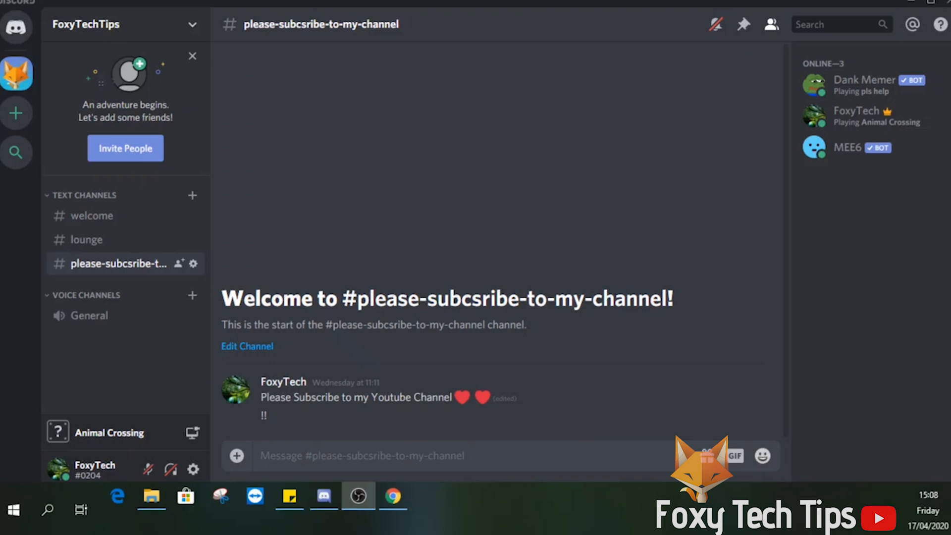
{"action": "mouse_move", "coordinate": [526, 403]}
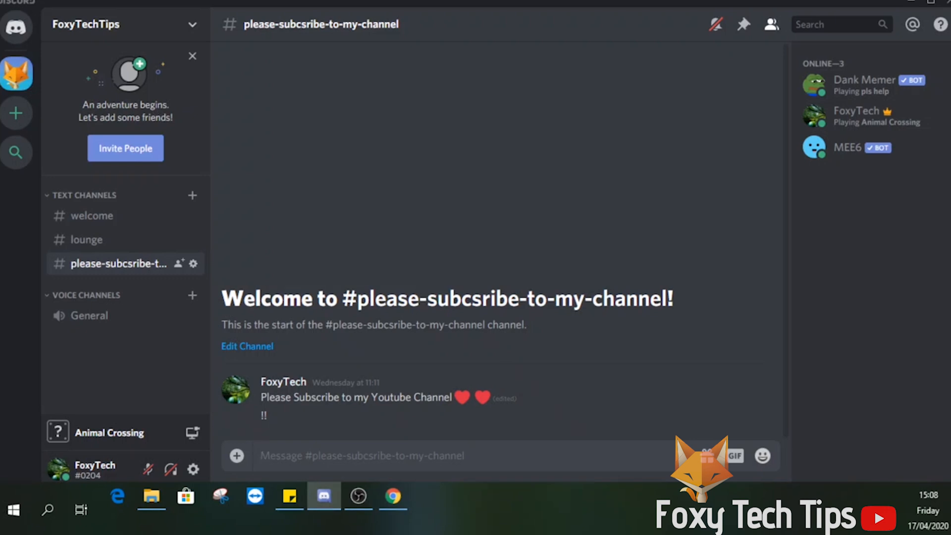
{"action": "type", "text": "This is"}
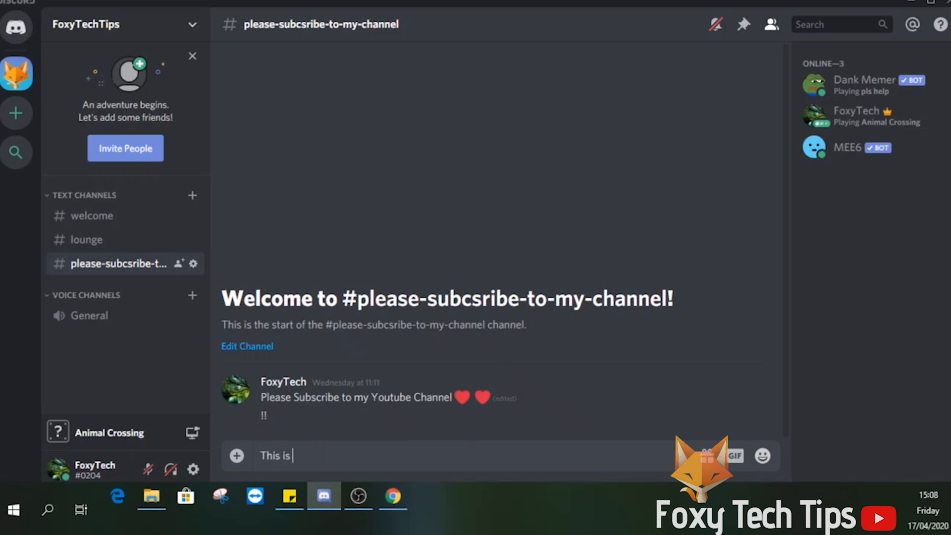
{"action": "type", "text": "A"}
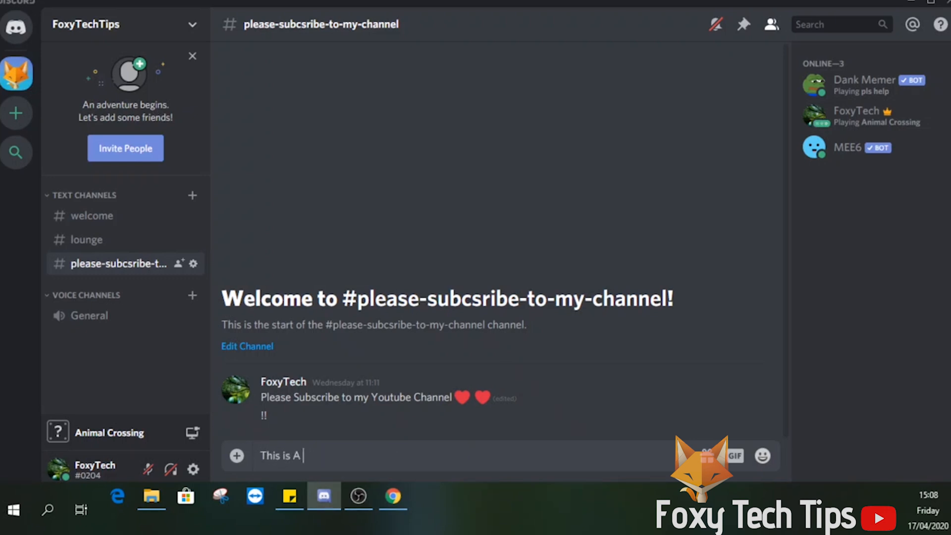
{"action": "type", "text": "Spoiler"}
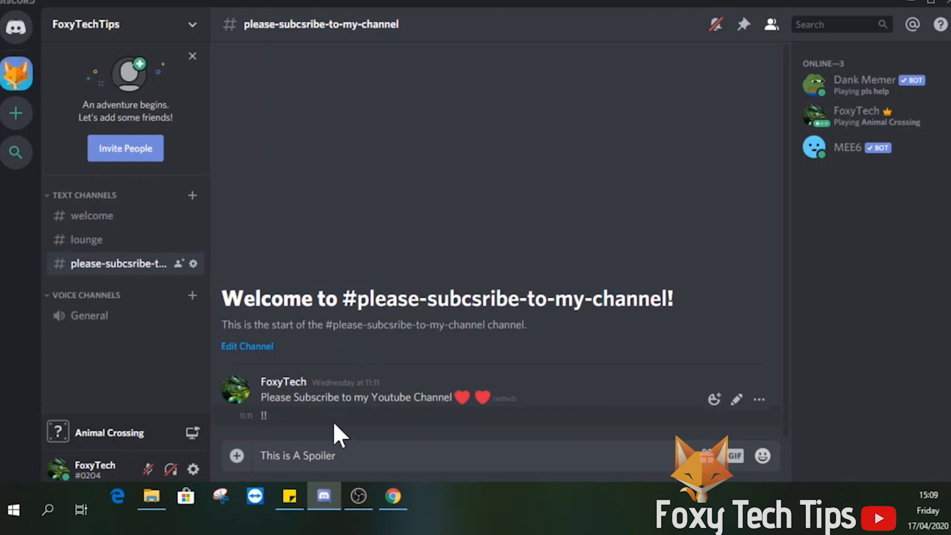
{"action": "double_click", "coordinate": [319, 456]}
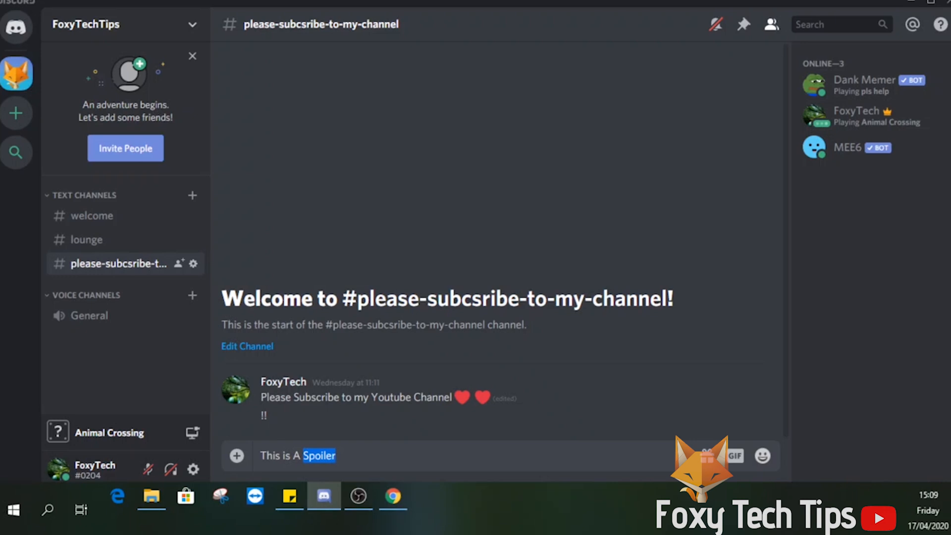
{"action": "double_click", "coordinate": [318, 456]}
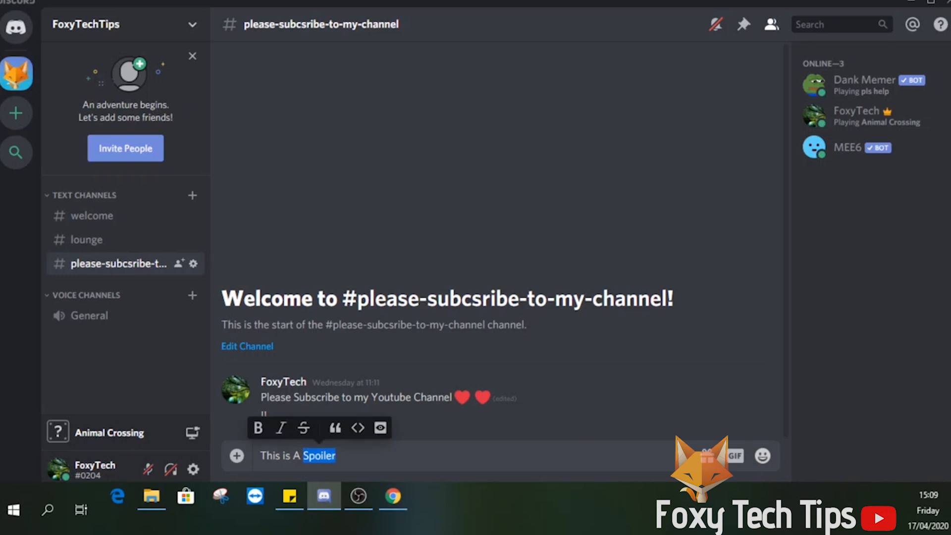
{"action": "mouse_move", "coordinate": [335, 428]}
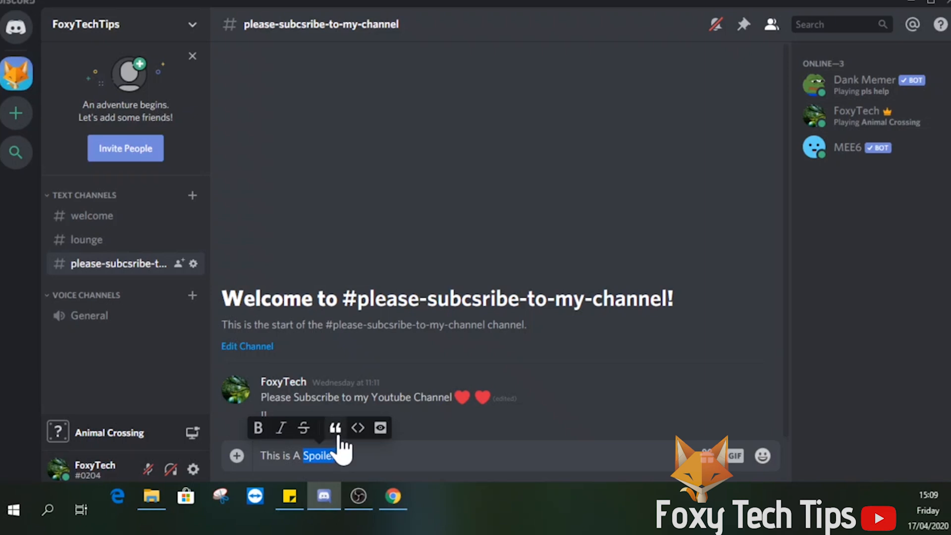
{"action": "mouse_move", "coordinate": [381, 428]}
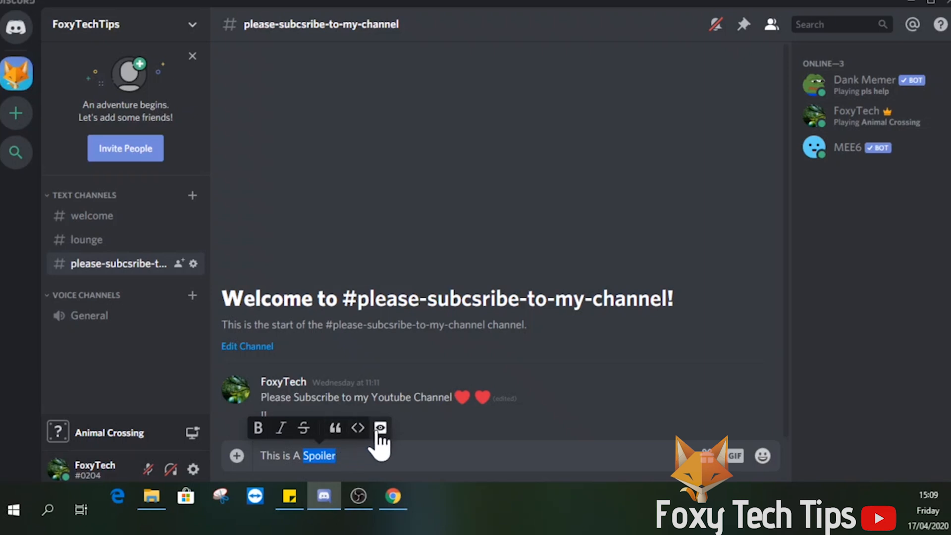
{"action": "left_click", "coordinate": [381, 428]}
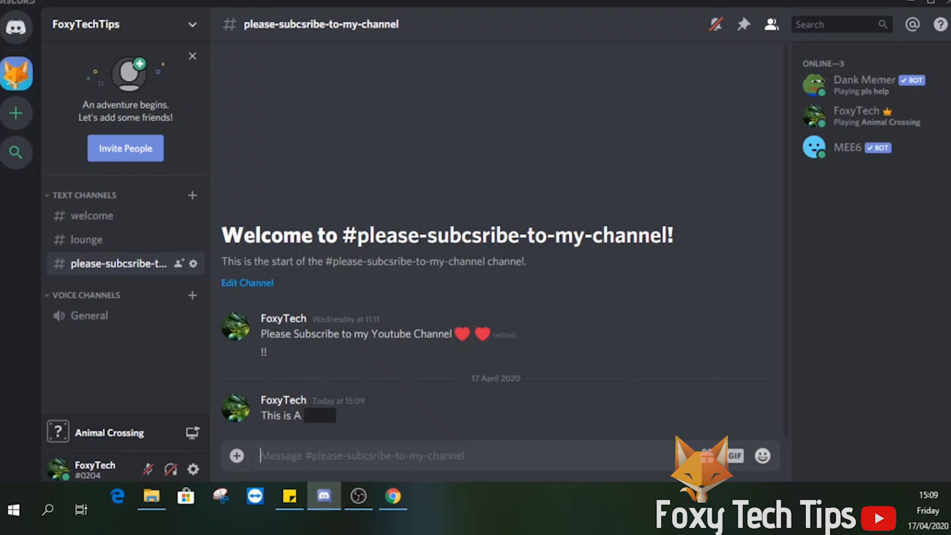
{"action": "mouse_move", "coordinate": [333, 434]}
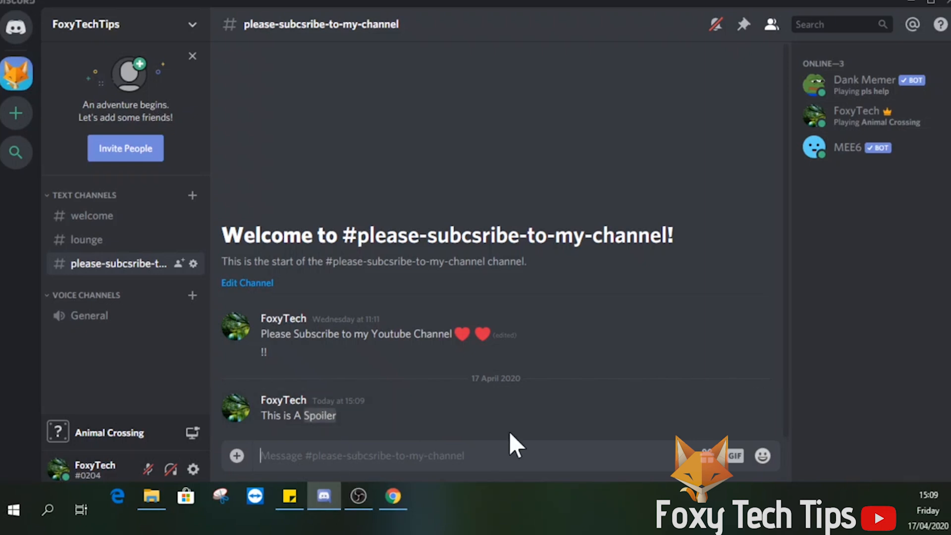
Post "retj" plus spoiler-wrapped gibberish "oprewtopweryt oweitg werwir0jg weri wer eeee", then reveal it
{"action": "type", "text": "retj oprewtopweryt oweitg werwir0jg weri wer eeee"}
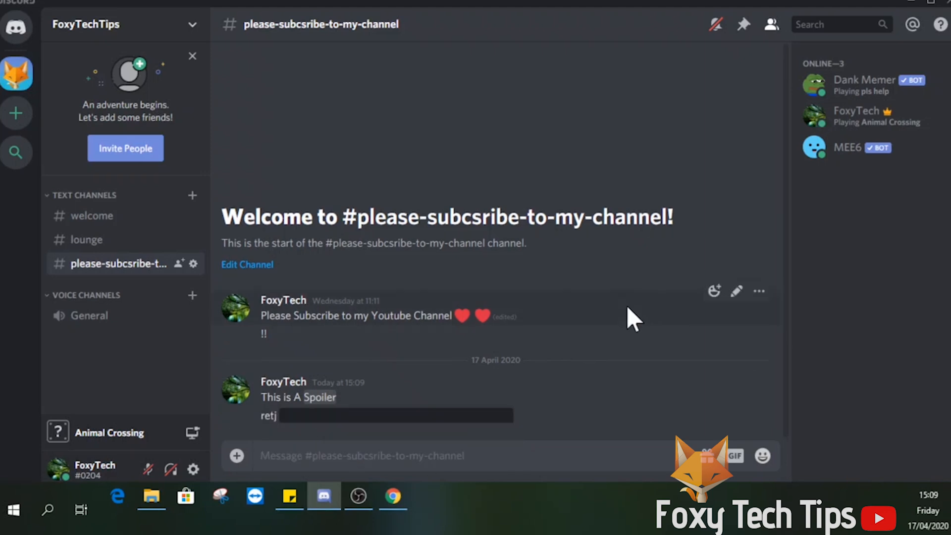
{"action": "mouse_move", "coordinate": [86, 239]}
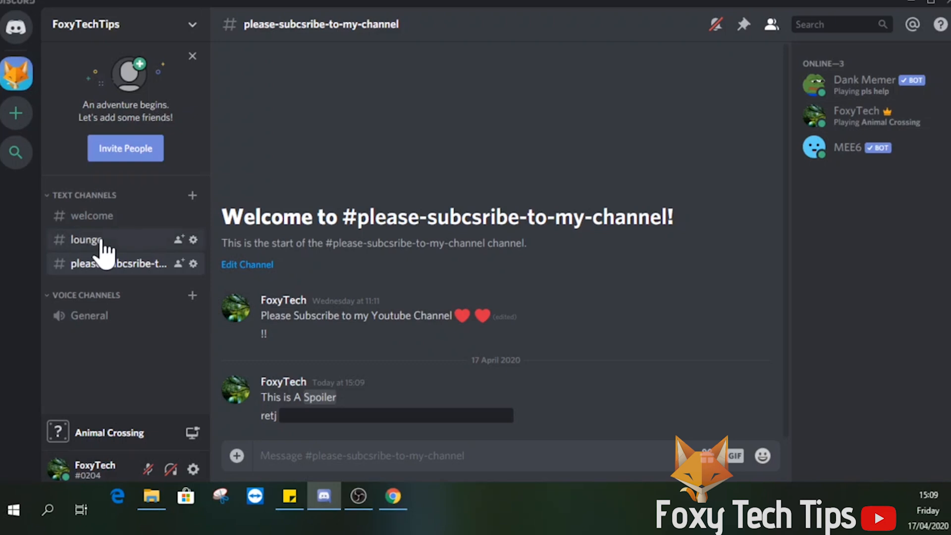
{"action": "mouse_move", "coordinate": [400, 437]}
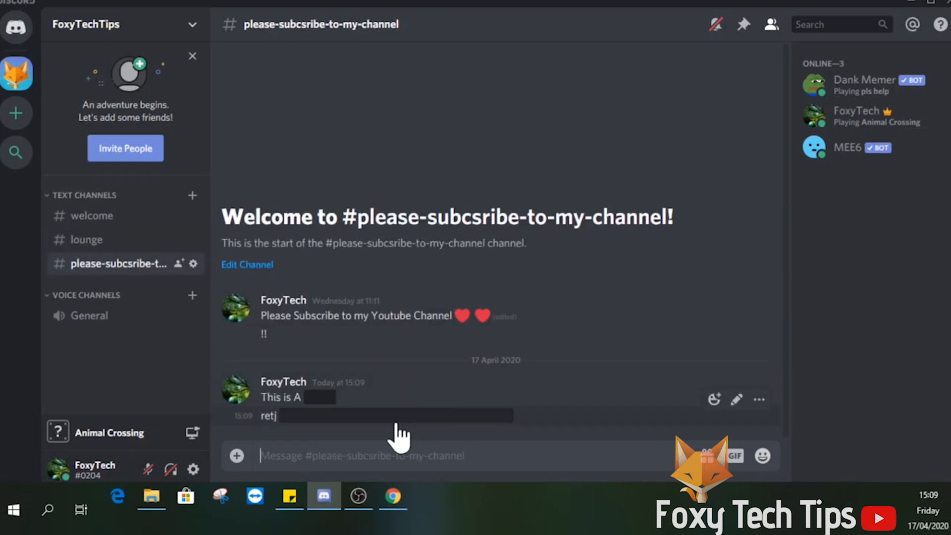
{"action": "mouse_move", "coordinate": [318, 425]}
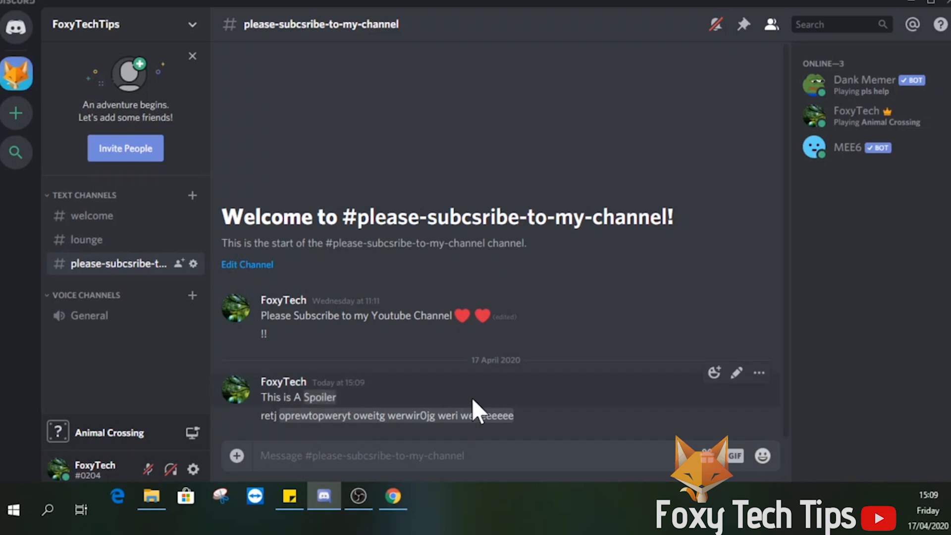
{"action": "left_click", "coordinate": [319, 397]}
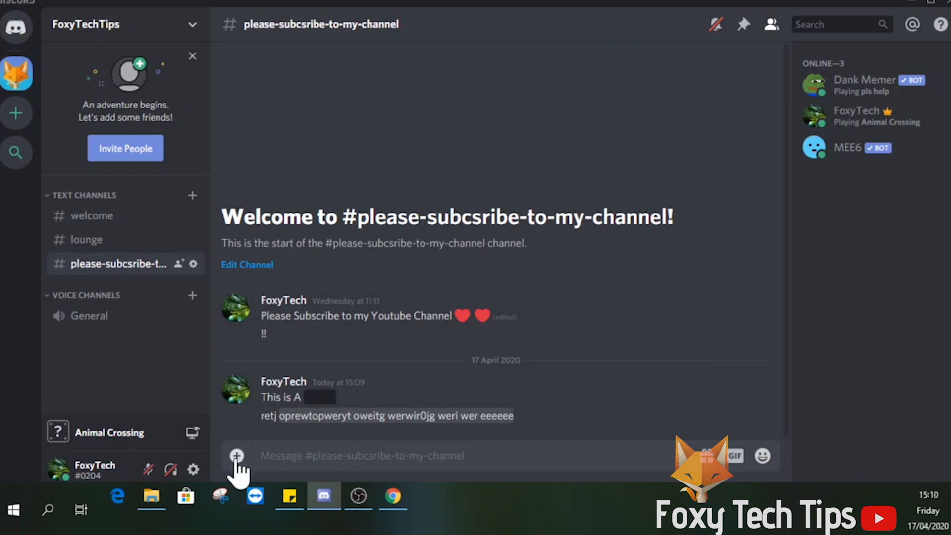
Upload the rainforest background image to the channel marked as a spoiler
{"action": "left_click", "coordinate": [237, 456]}
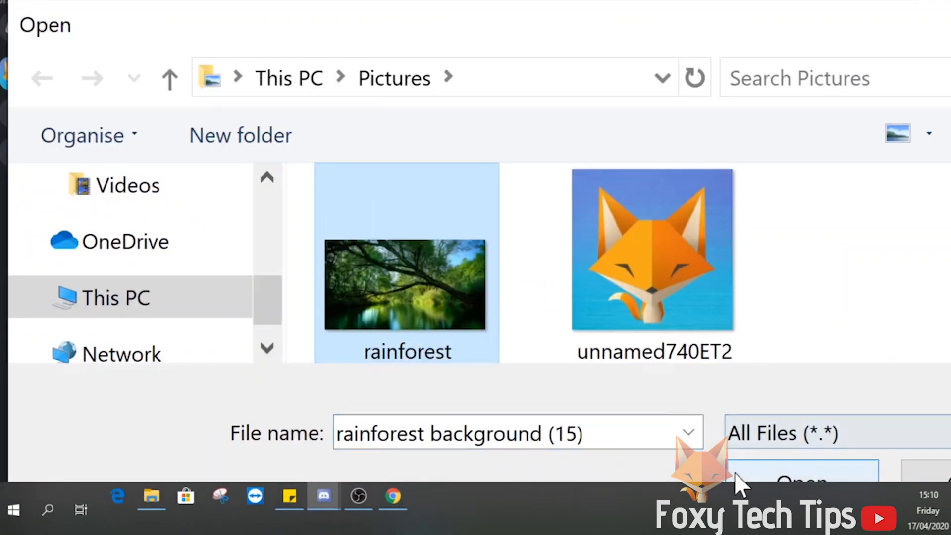
{"action": "left_click", "coordinate": [801, 483]}
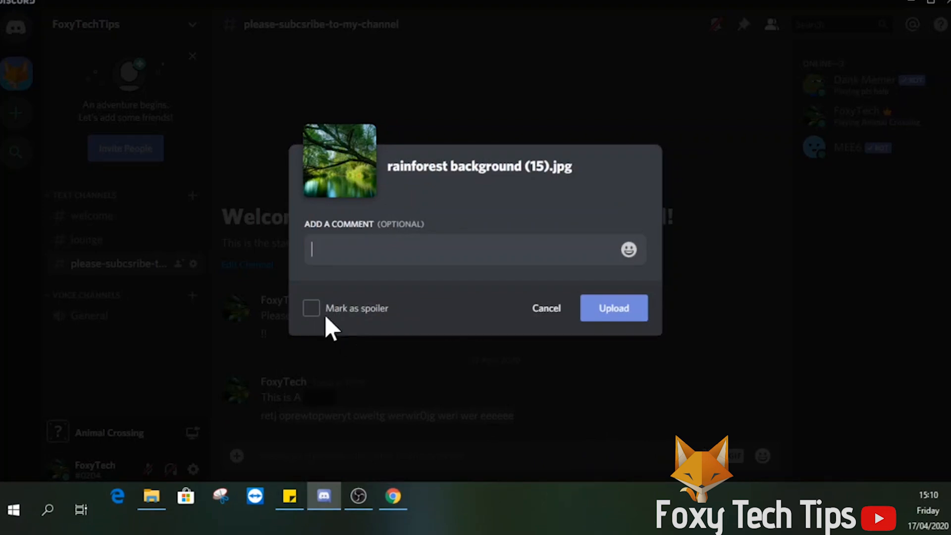
{"action": "left_click", "coordinate": [311, 308]}
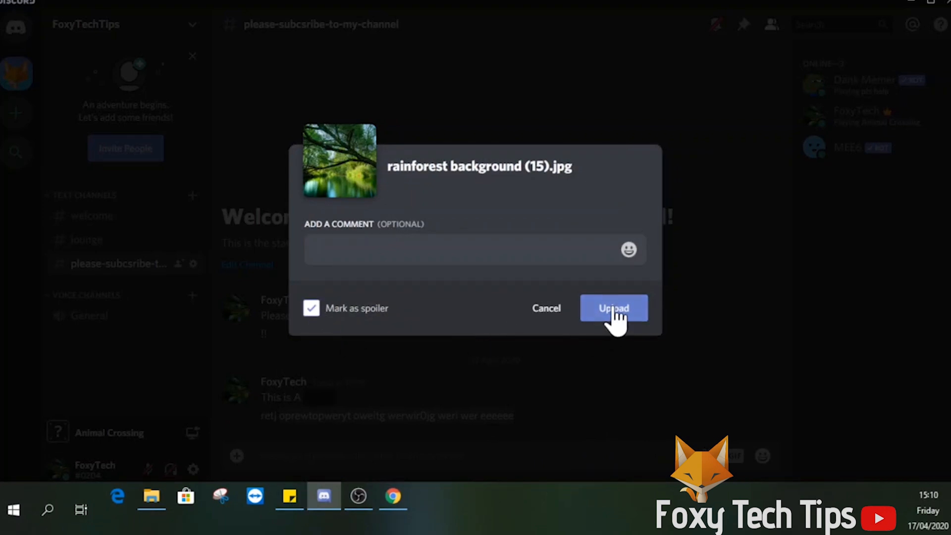
{"action": "left_click", "coordinate": [614, 308]}
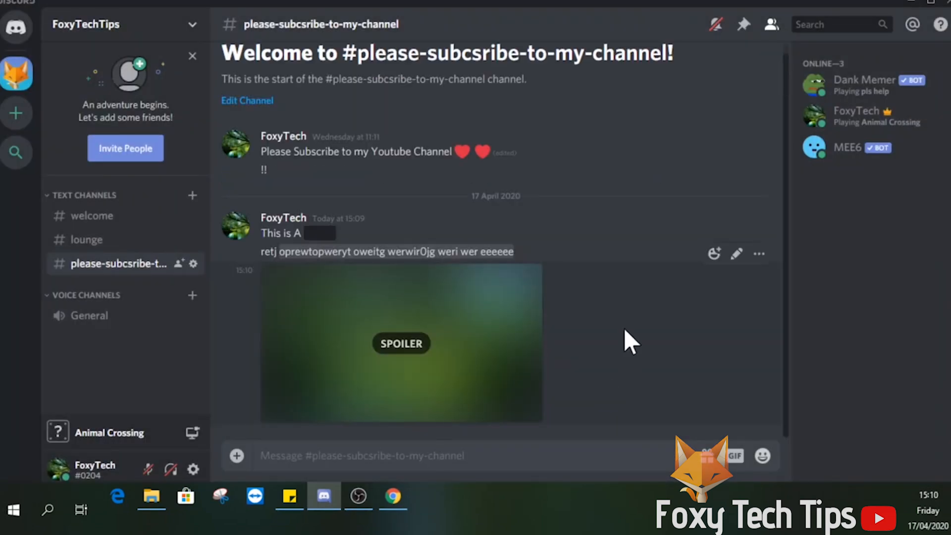
{"action": "mouse_move", "coordinate": [652, 397]}
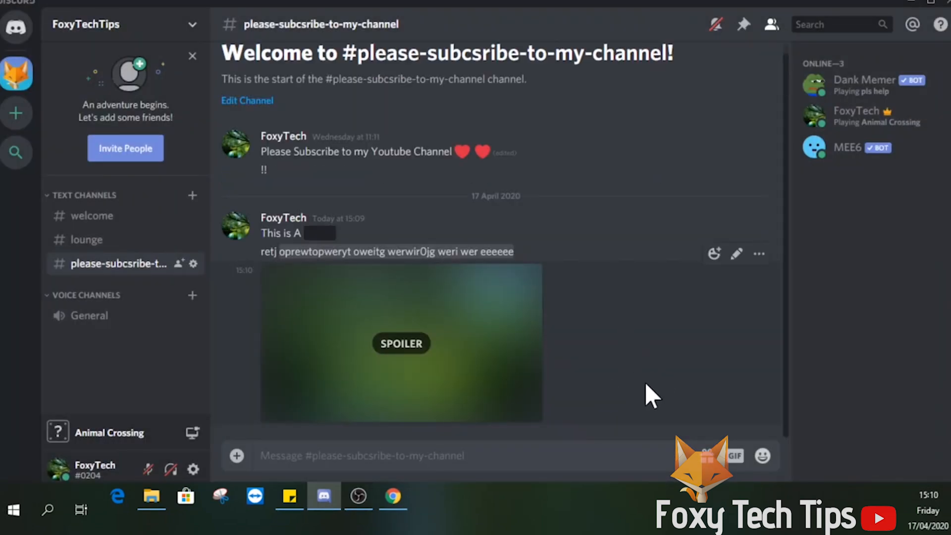
{"action": "mouse_move", "coordinate": [401, 352]}
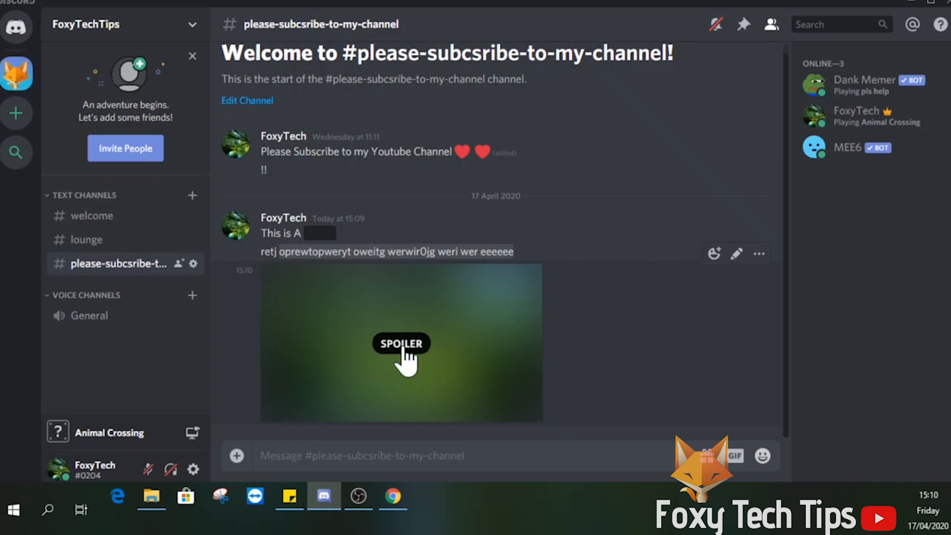
Reveal the blurred spoiler image to show the rainforest river photo
{"action": "left_click", "coordinate": [400, 344]}
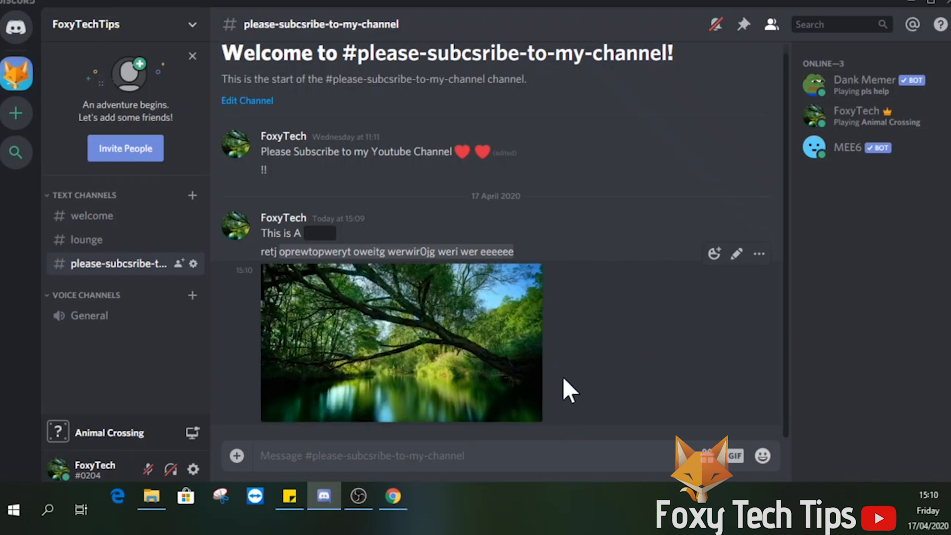
{"action": "mouse_move", "coordinate": [658, 363]}
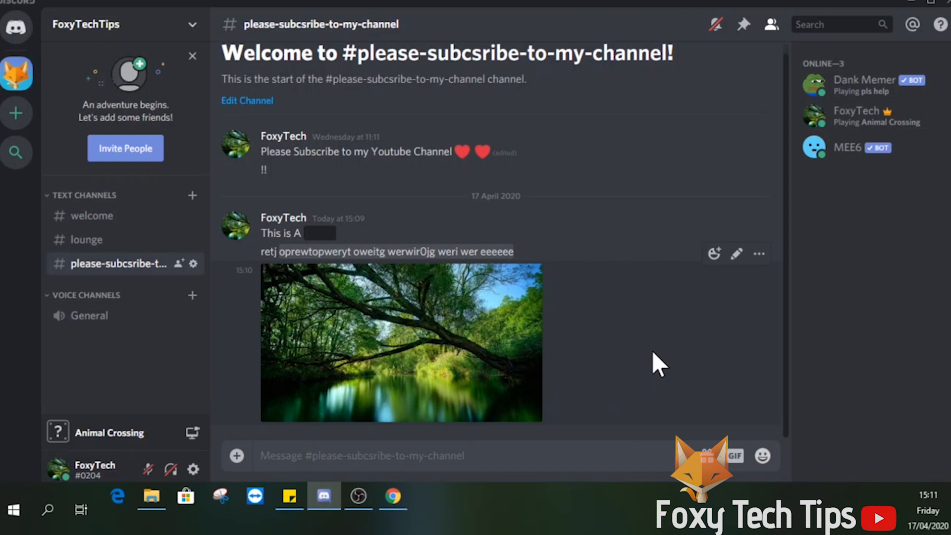